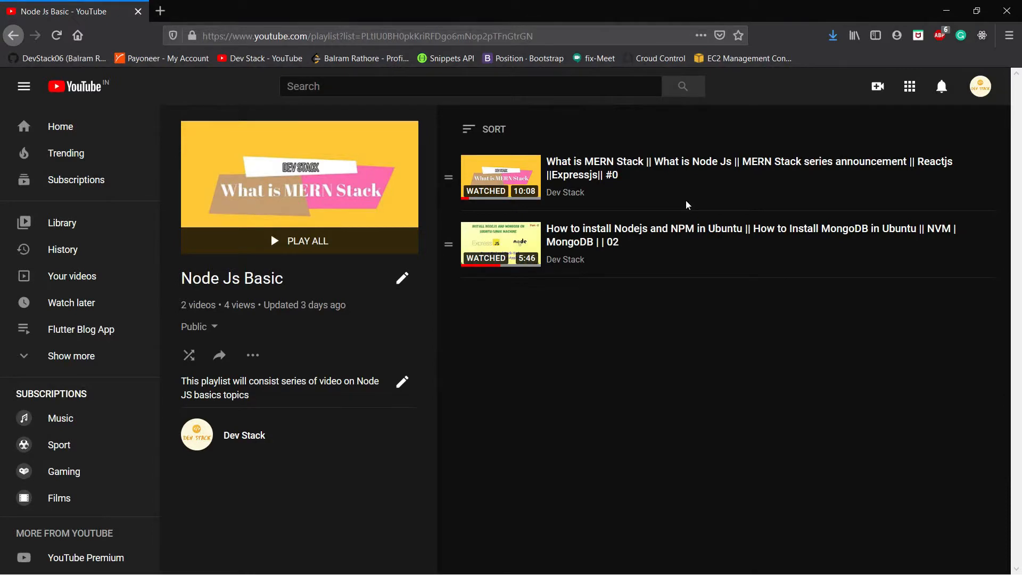
# Search the web for 'install node' in a new Firefox tab.
pyautogui.click(159, 11)
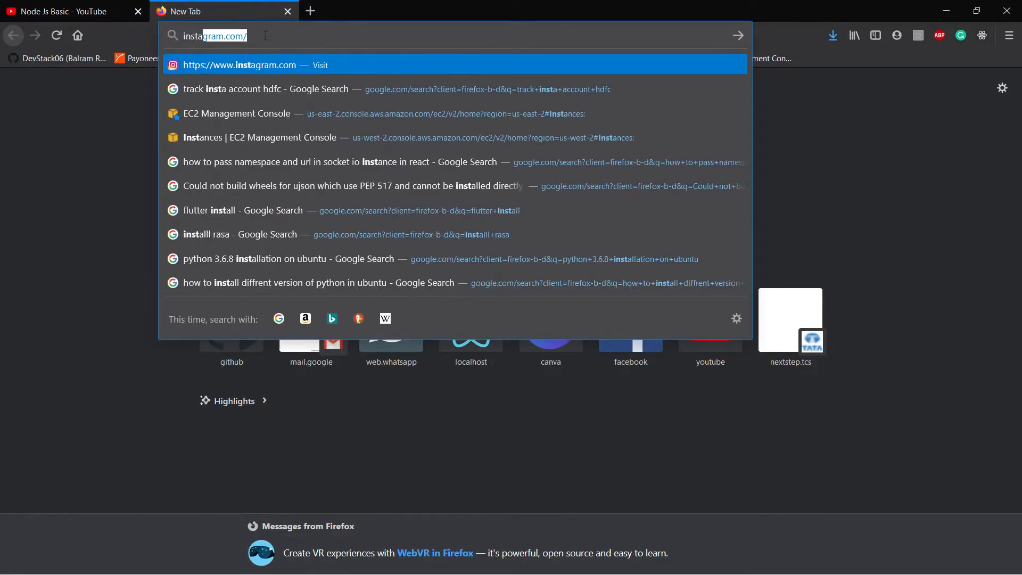
pyautogui.write('install node')
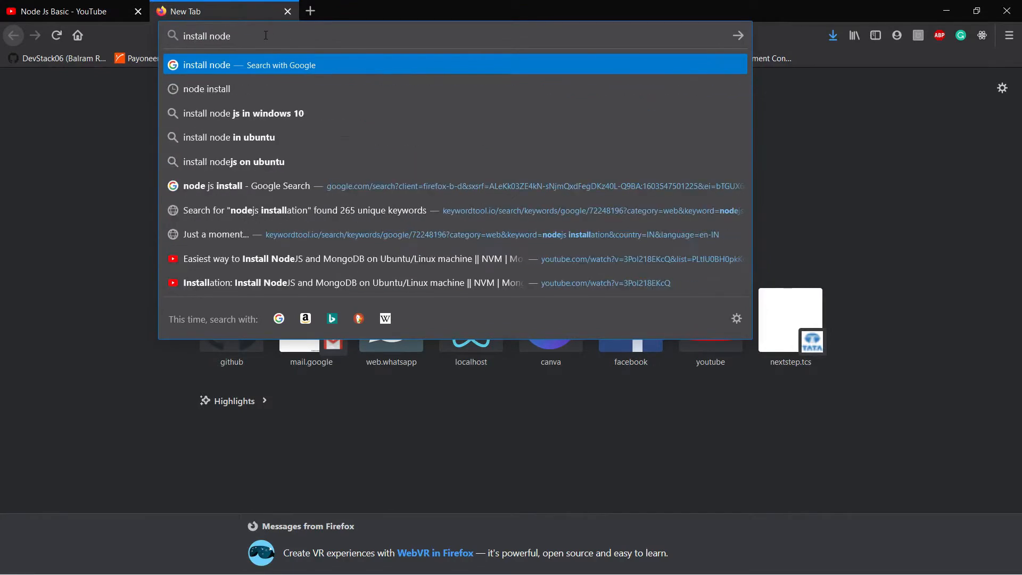
pyautogui.press('Return')
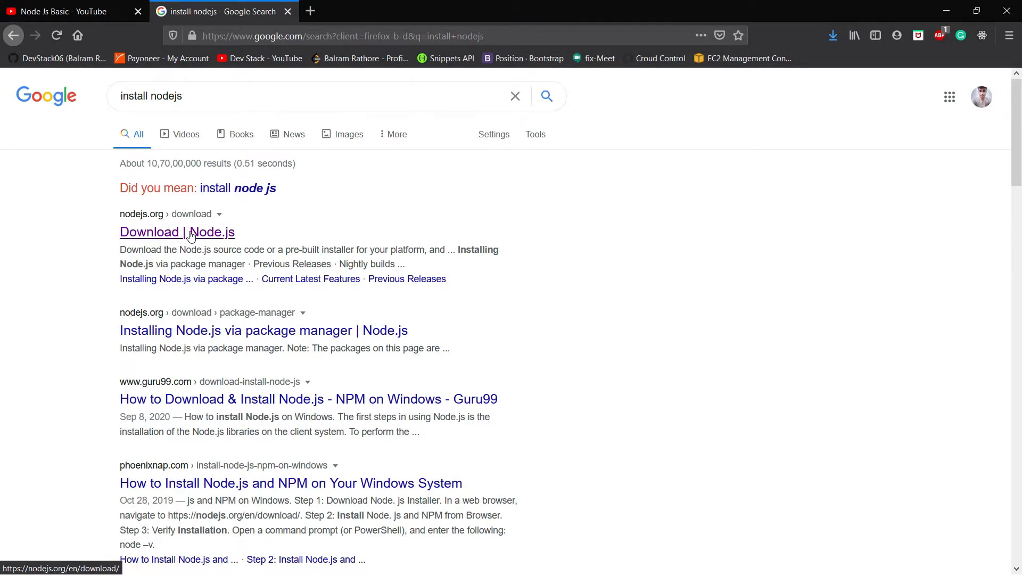
# Save the node-v12.19.0-x64.msi LTS Windows Installer from the Node.js downloads page.
pyautogui.click(177, 232)
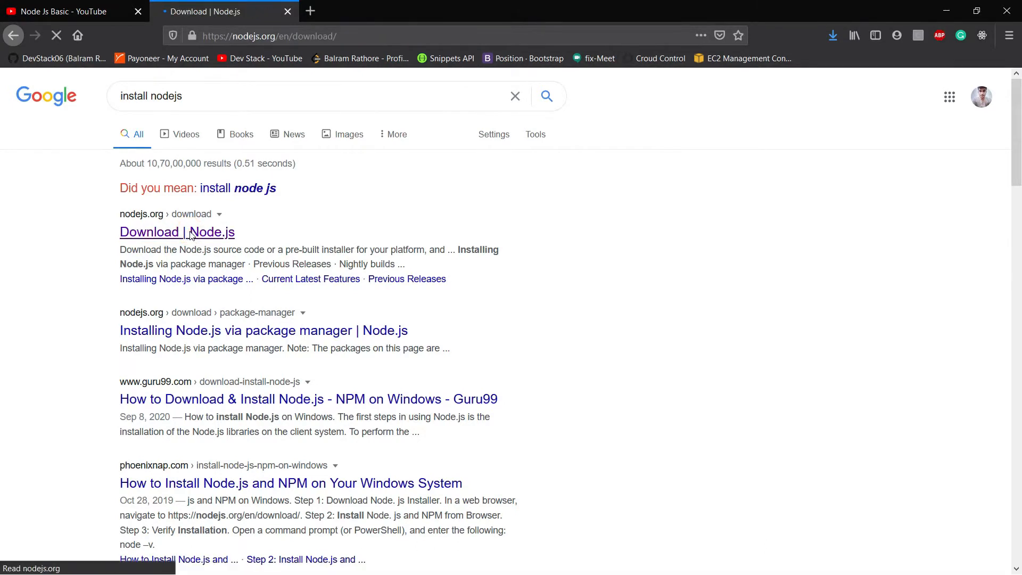
pyautogui.click(177, 232)
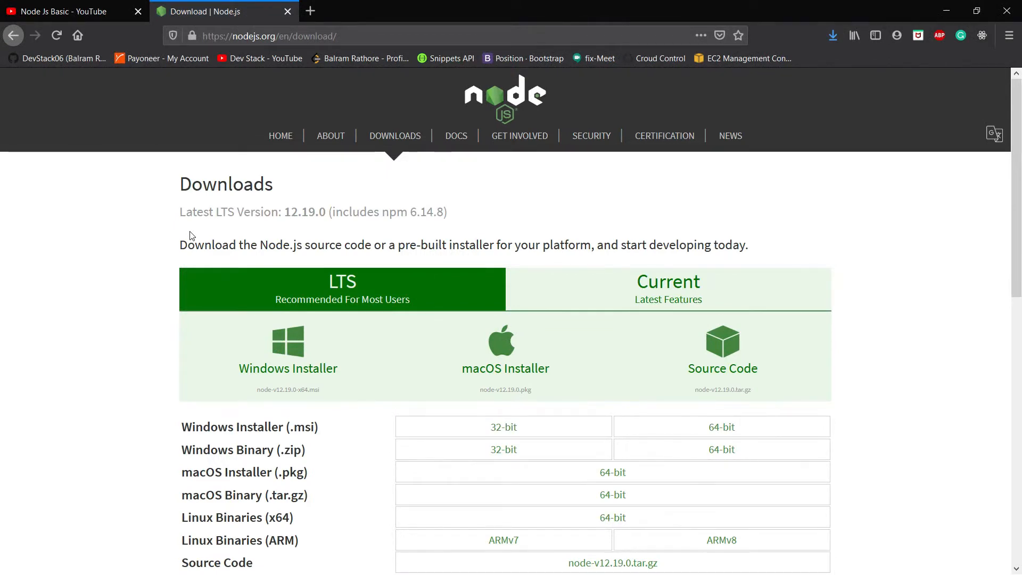
pyautogui.moveTo(329, 333)
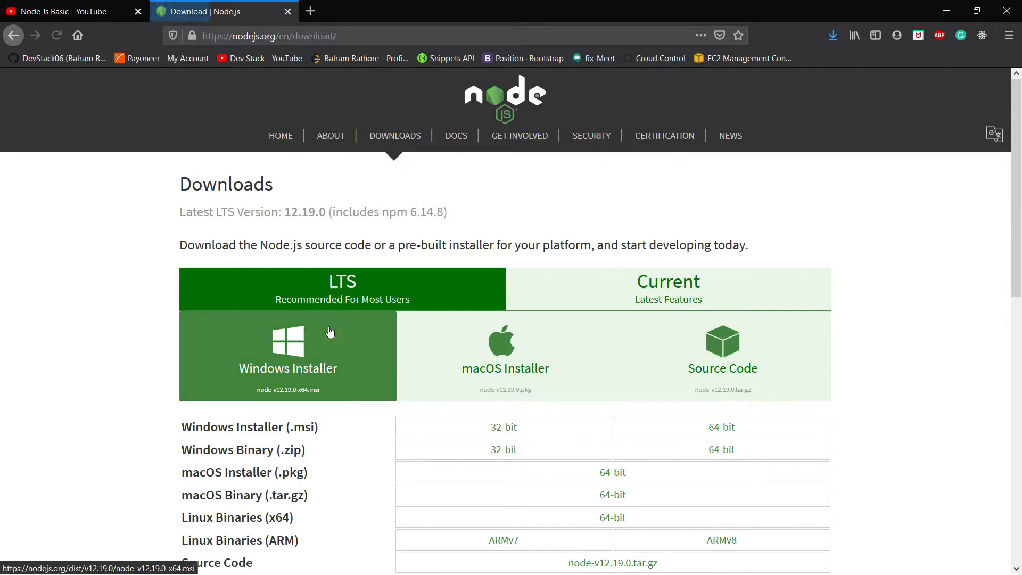
pyautogui.click(288, 355)
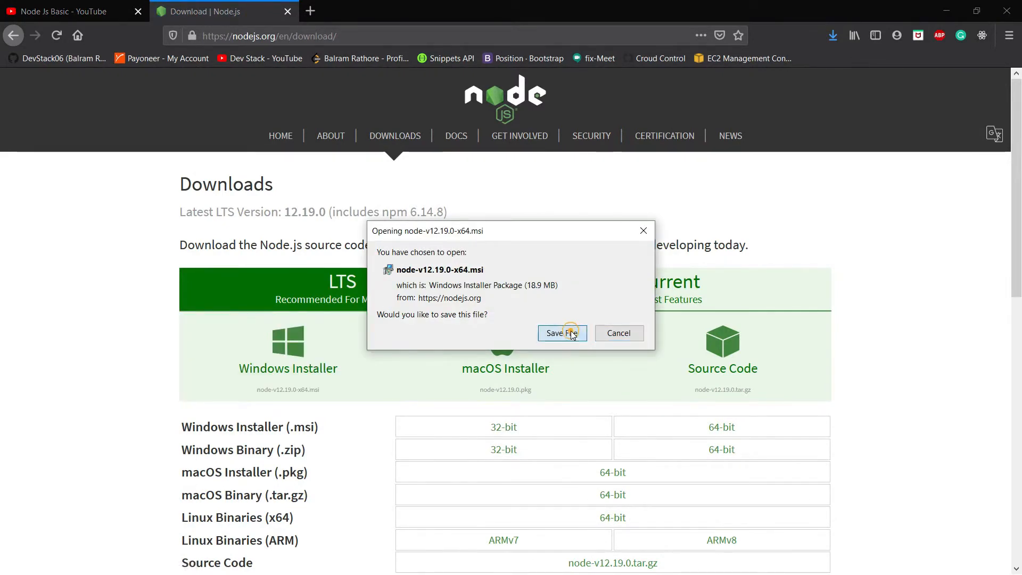
pyautogui.click(558, 333)
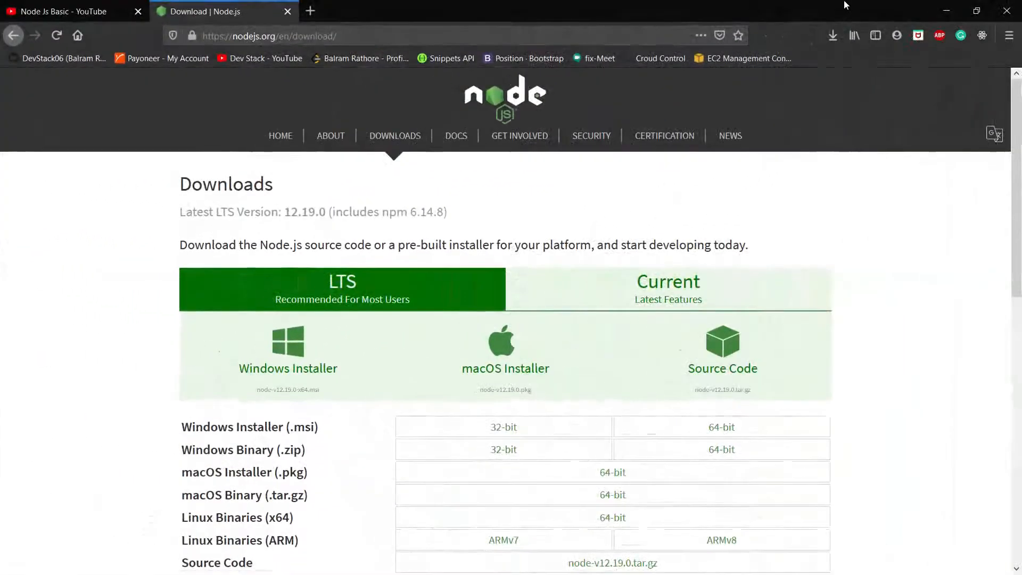
# Select the node-v12.19.0-x64 installer in F:\Download_Software in File Explorer.
pyautogui.click(832, 36)
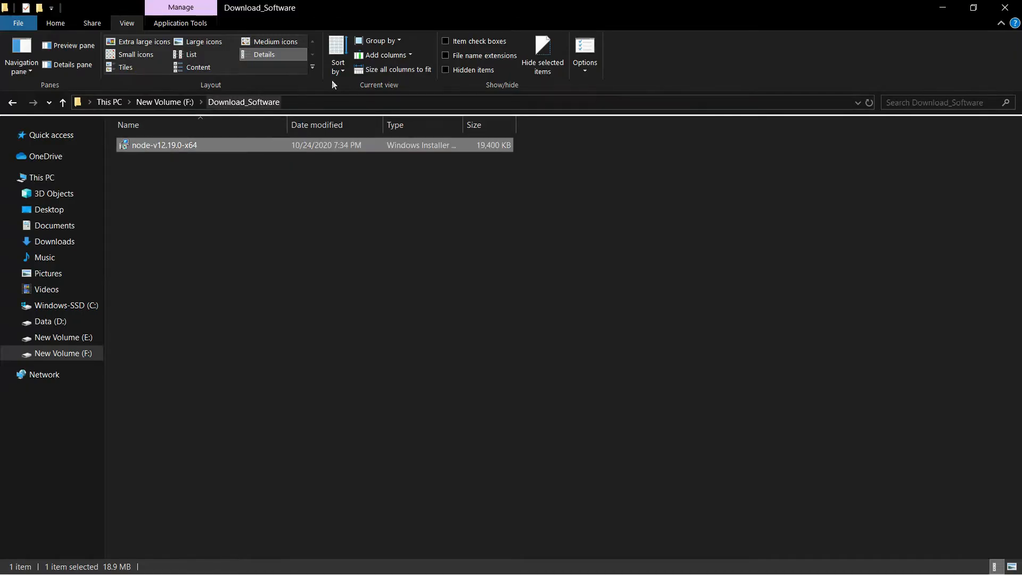
pyautogui.click(243, 172)
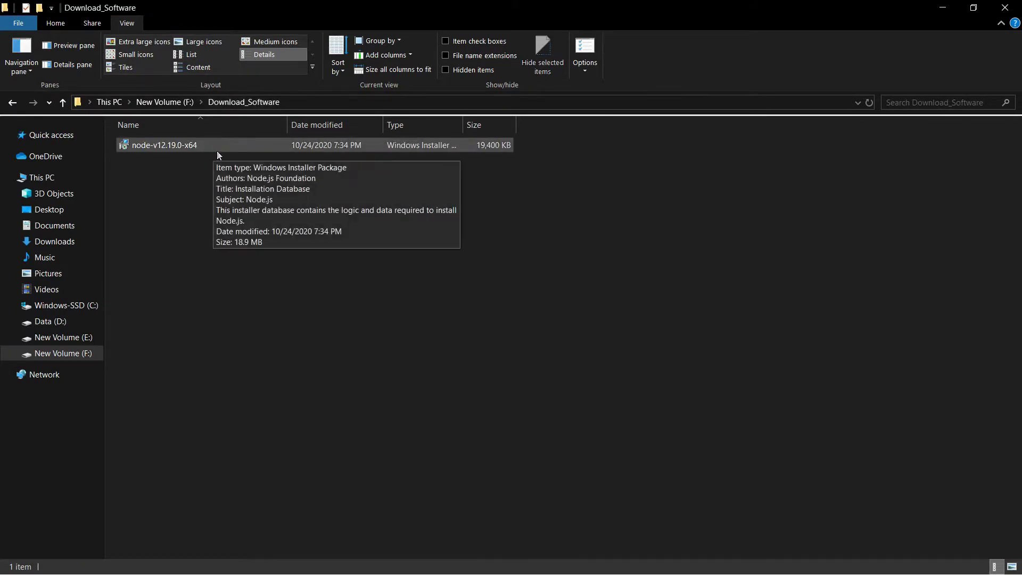
pyautogui.click(165, 145)
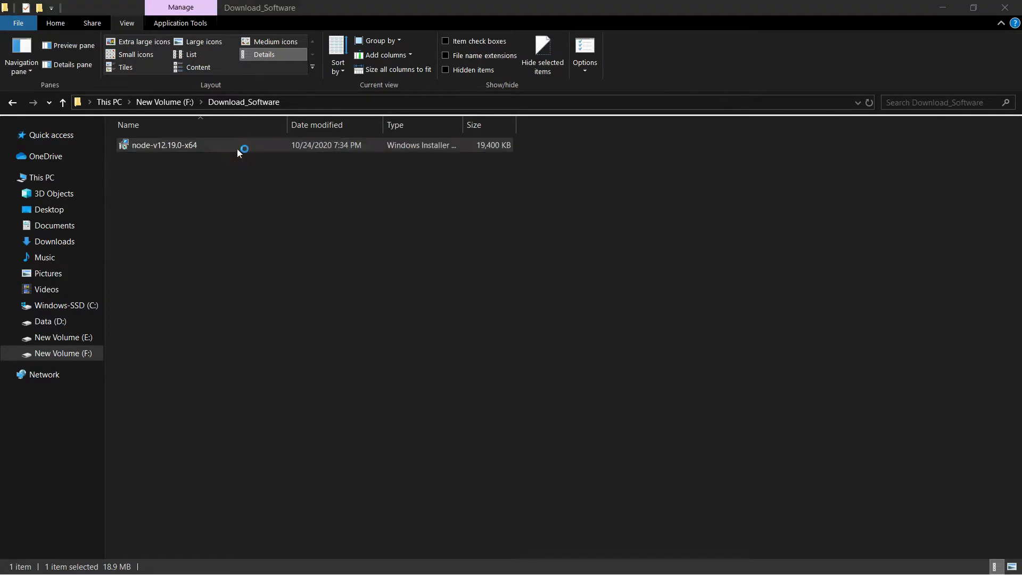
pyautogui.moveTo(410, 280)
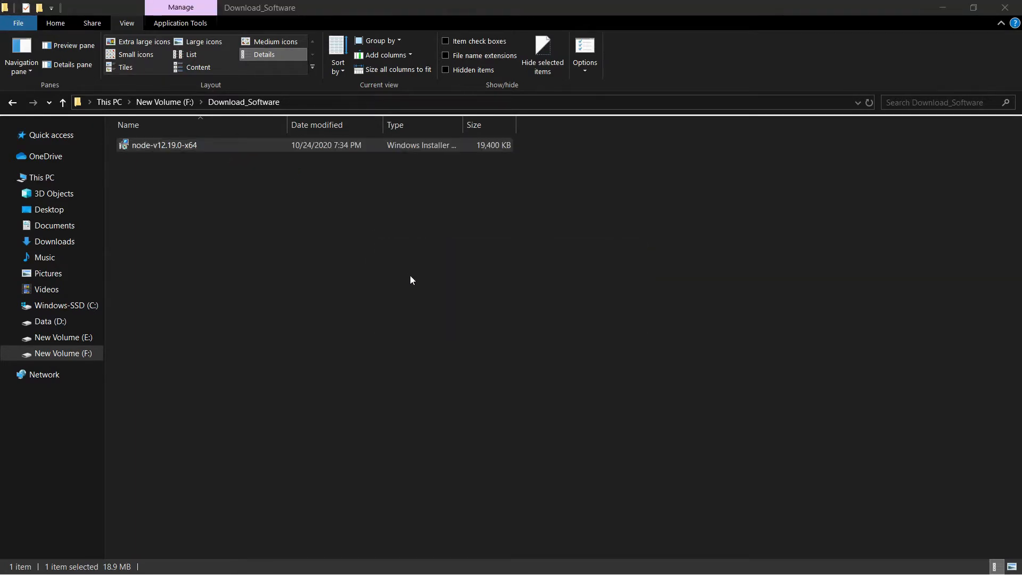
# Launch the Node.js installer and accept the license agreement.
pyautogui.doubleClick(164, 145)
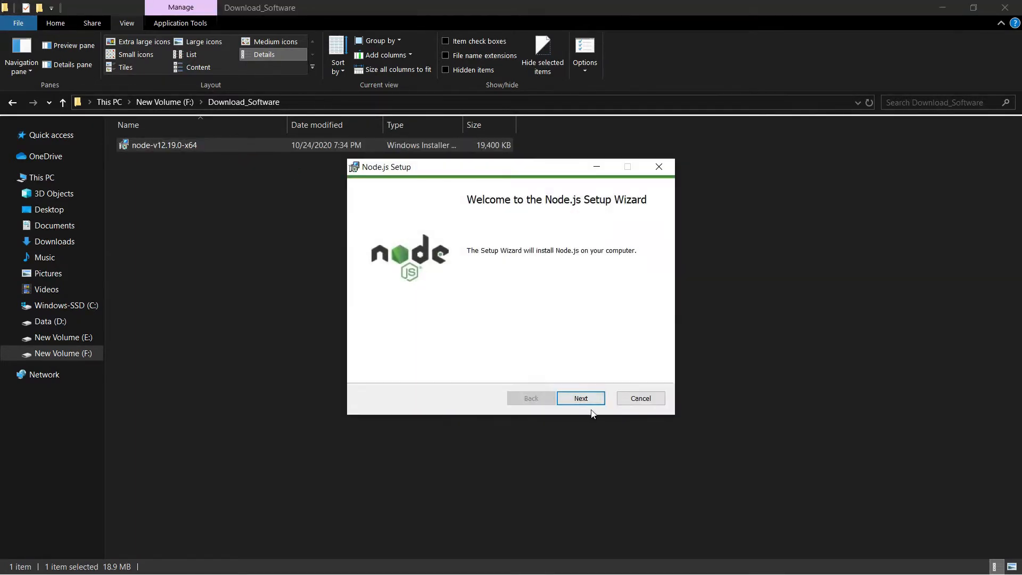
pyautogui.click(579, 398)
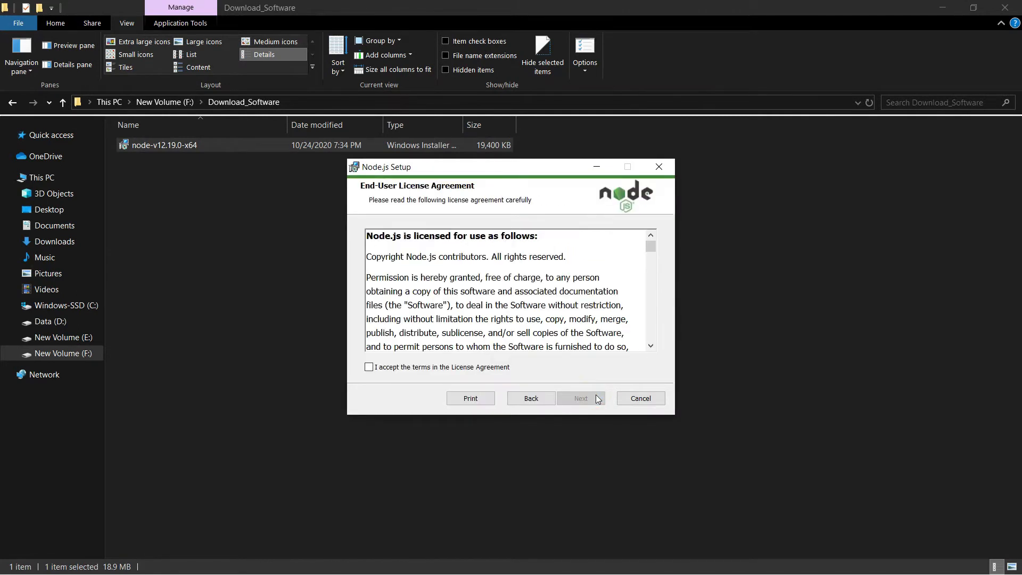
pyautogui.click(368, 366)
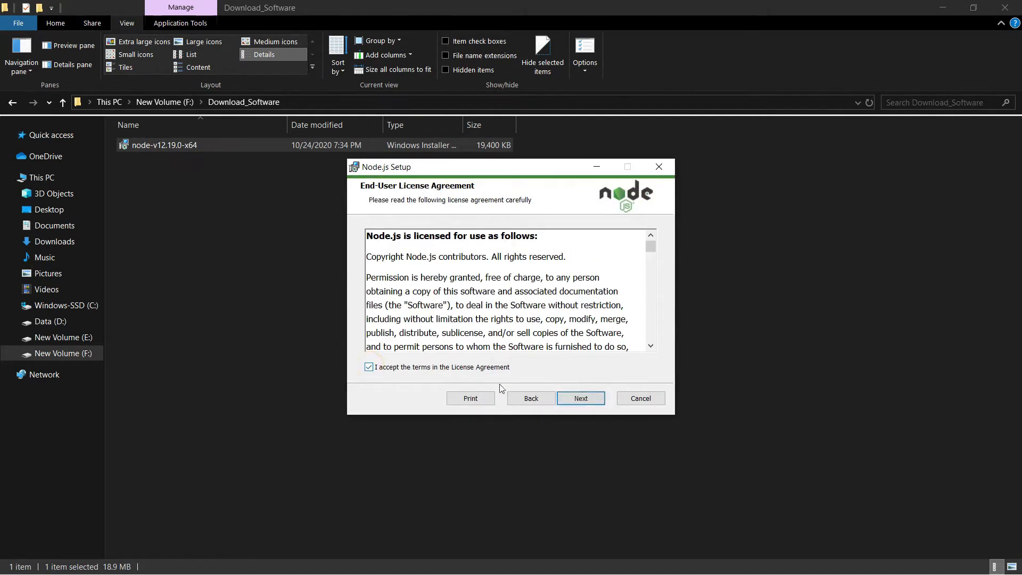
pyautogui.click(581, 398)
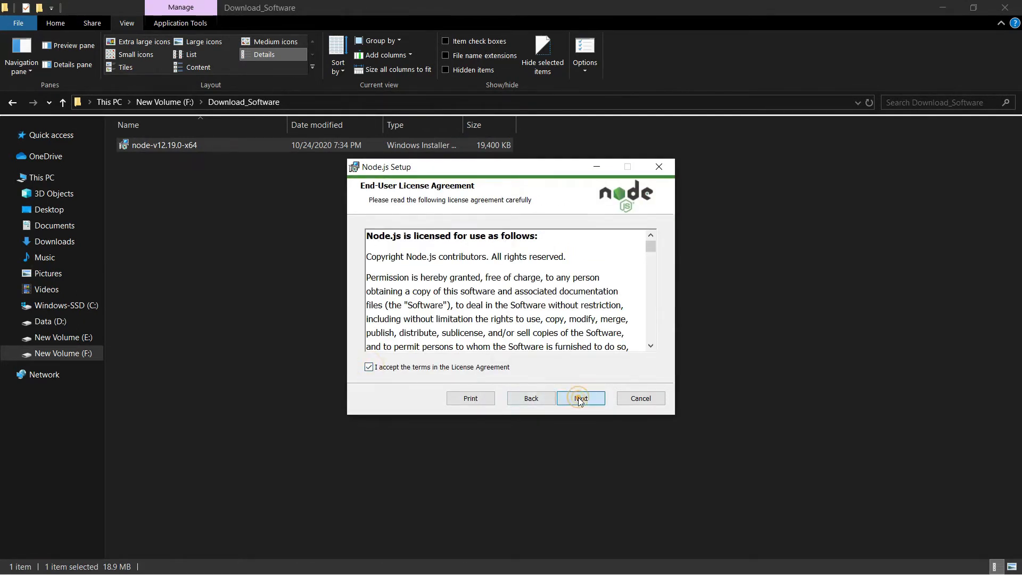
# Install with default features and no native build tools, then close the wizard.
pyautogui.click(581, 399)
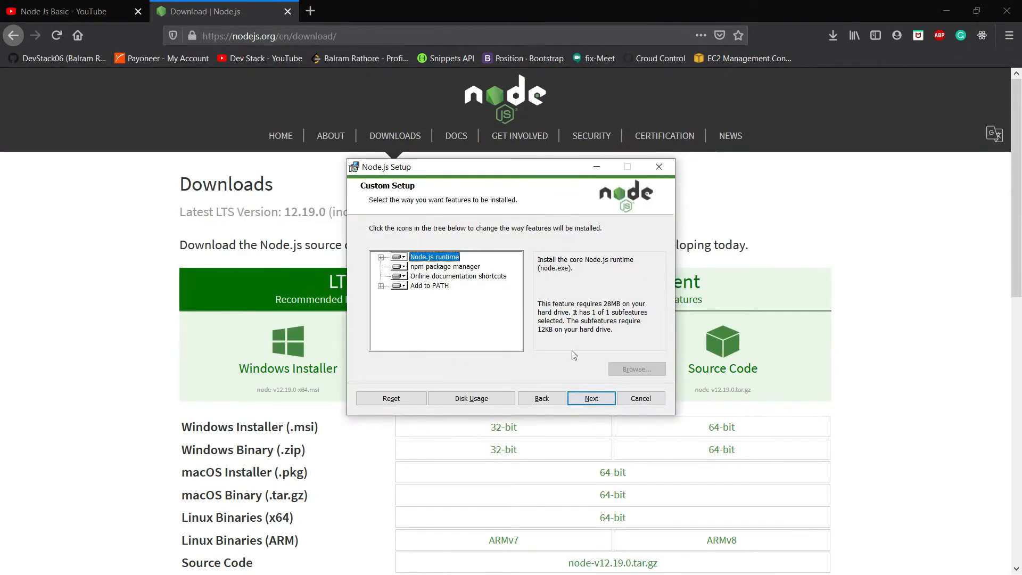
pyautogui.click(591, 398)
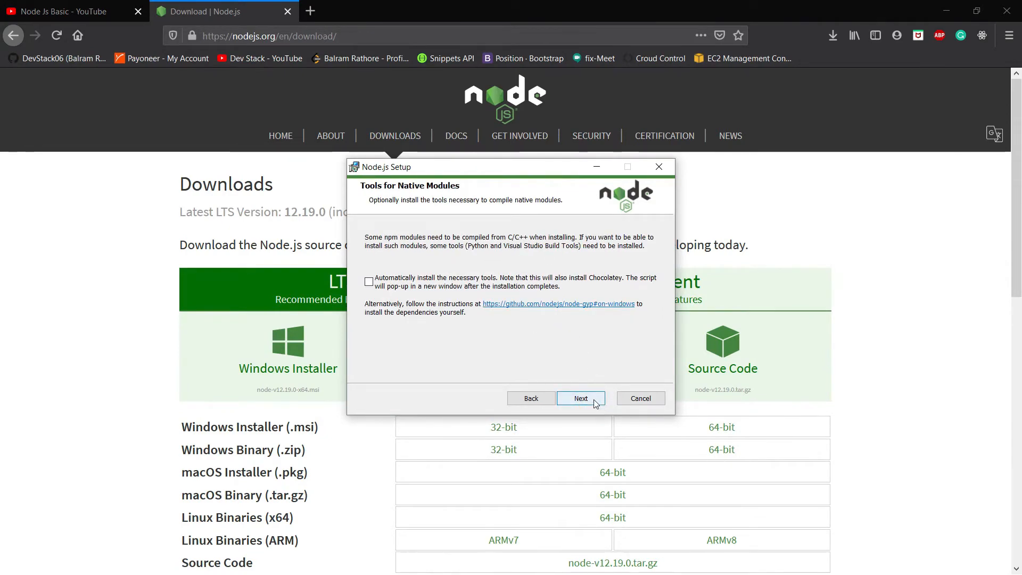
pyautogui.click(580, 398)
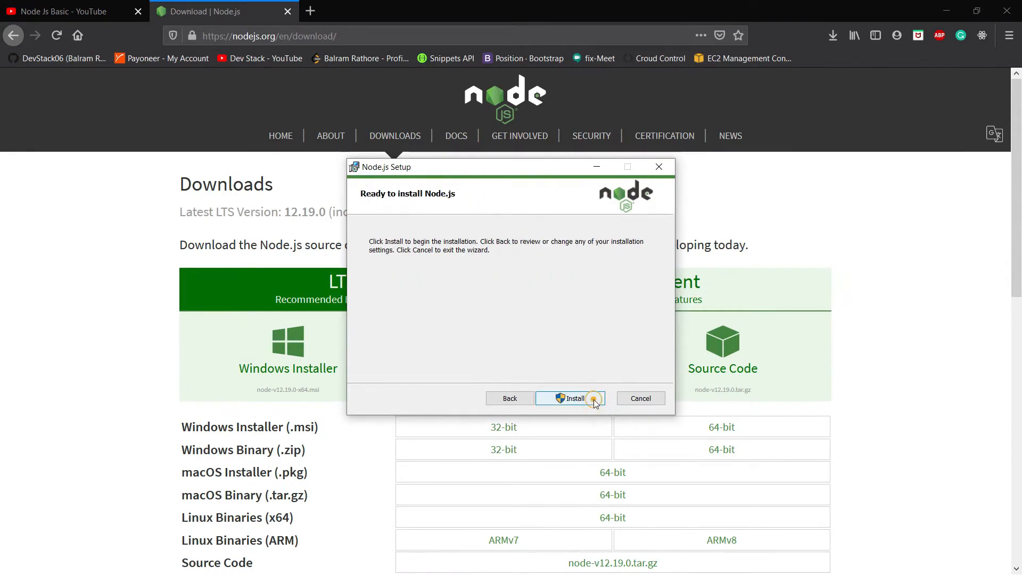
pyautogui.click(569, 397)
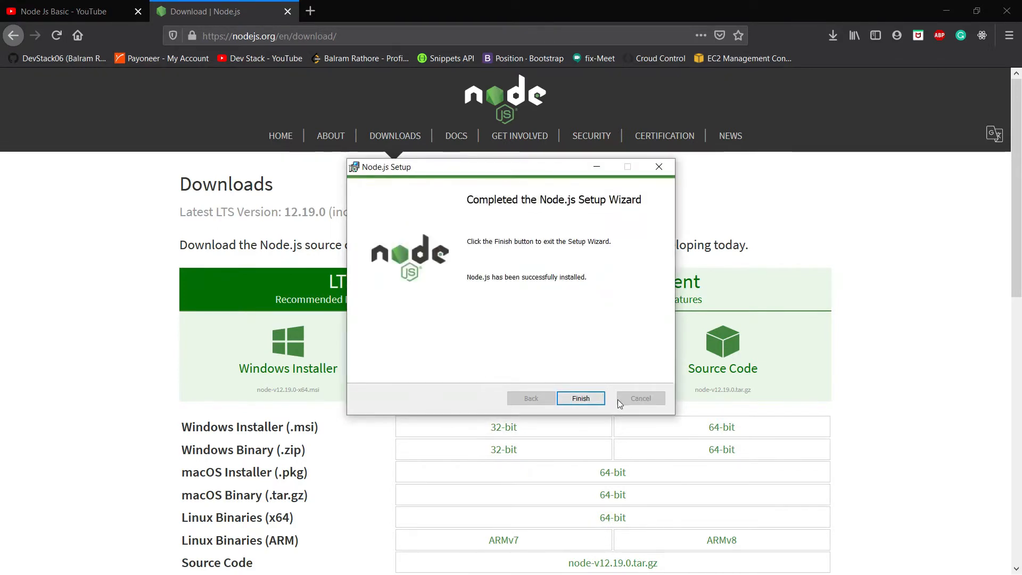
pyautogui.click(580, 398)
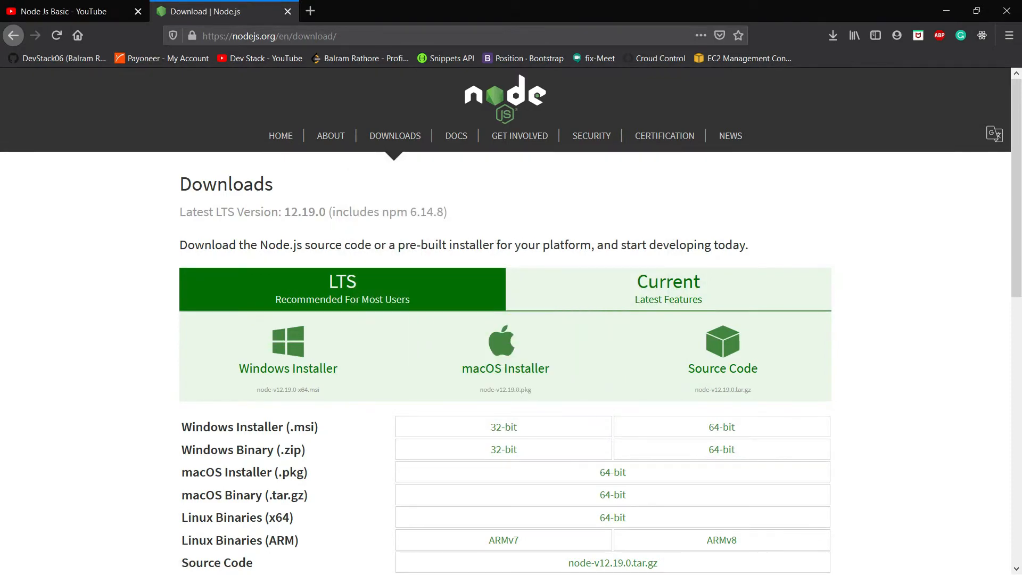
# Search Windows for 'envi' to find Edit the system environment variables.
pyautogui.click(14, 561)
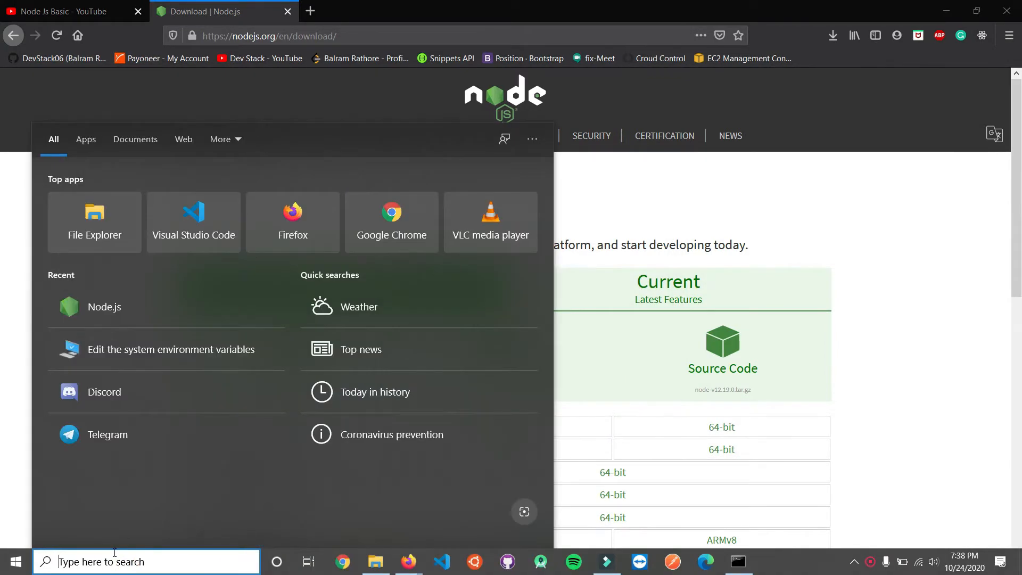
pyautogui.write('envi')
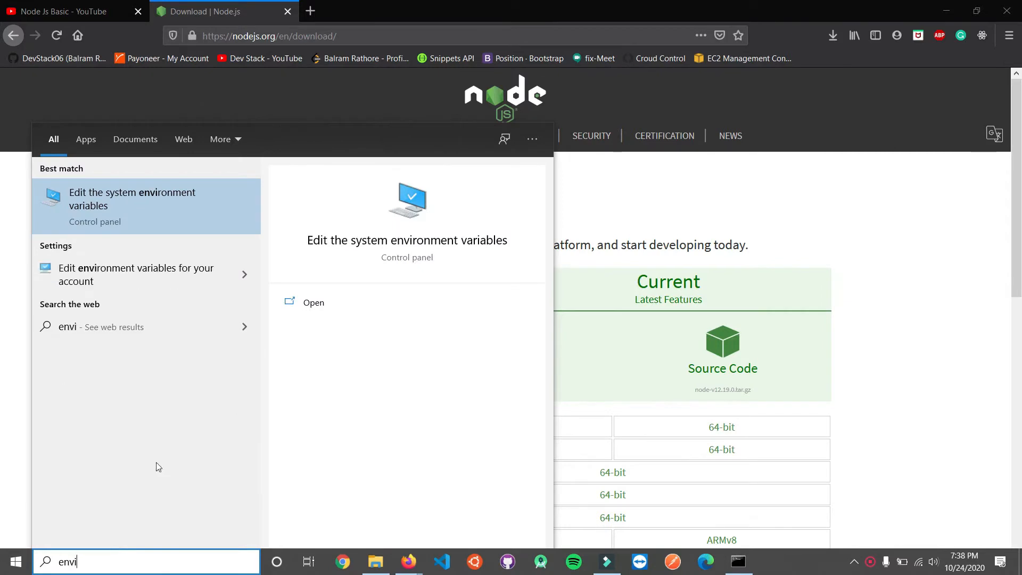
pyautogui.moveTo(137, 204)
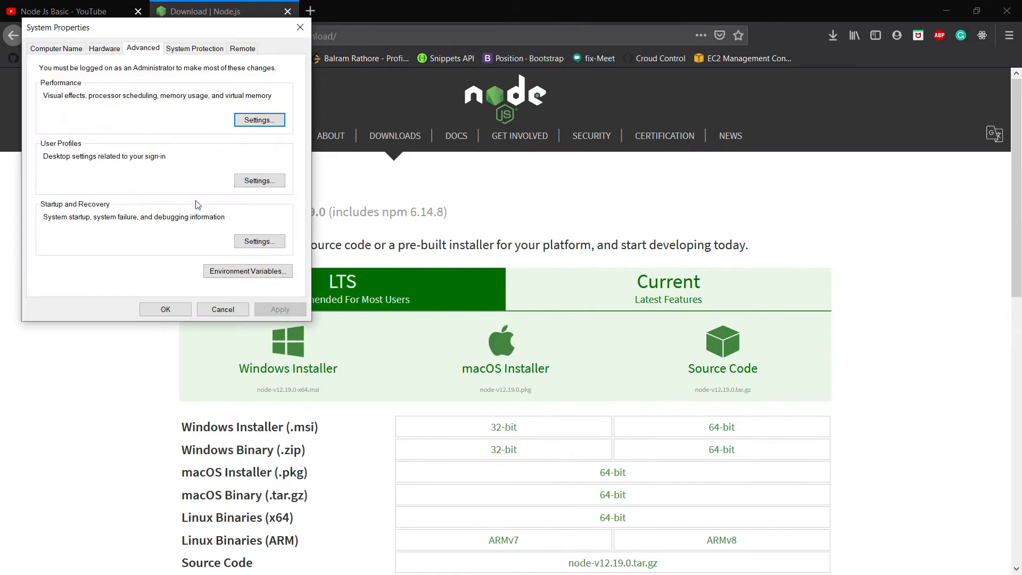
pyautogui.moveTo(247, 270)
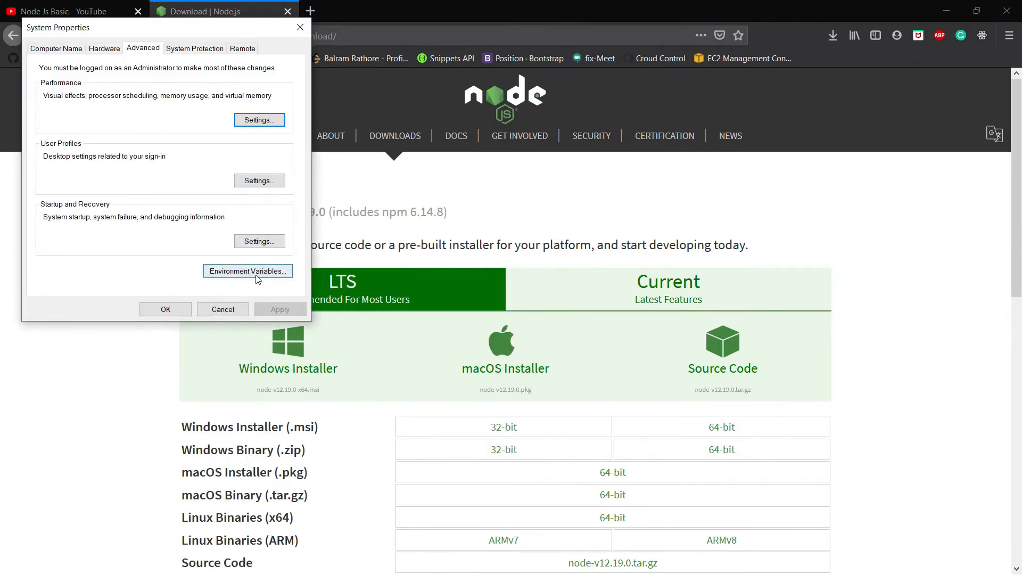
# Check the user Path variable's AppData\Roaming\npm entry and confirm the Path edits.
pyautogui.click(247, 270)
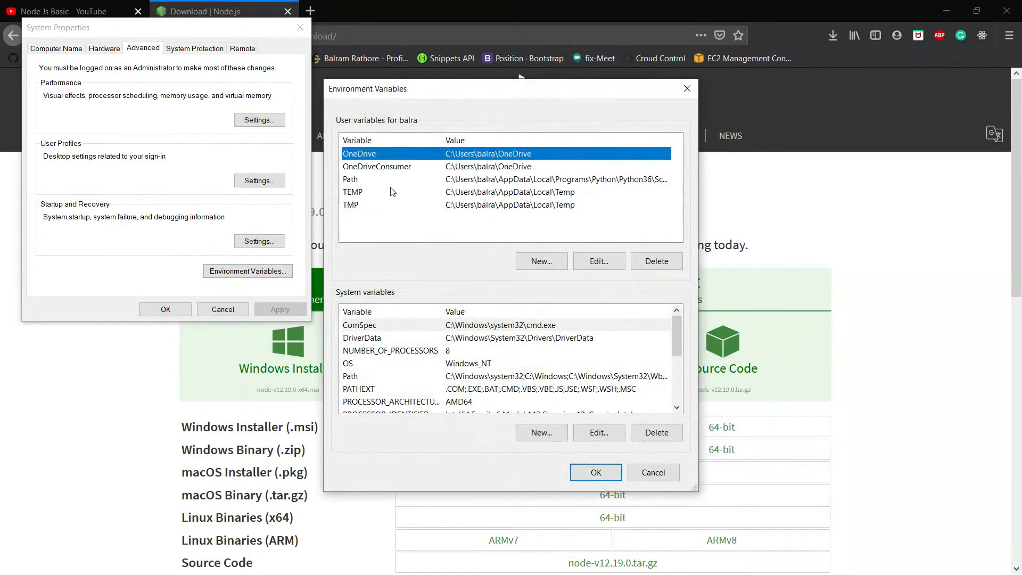
pyautogui.click(358, 179)
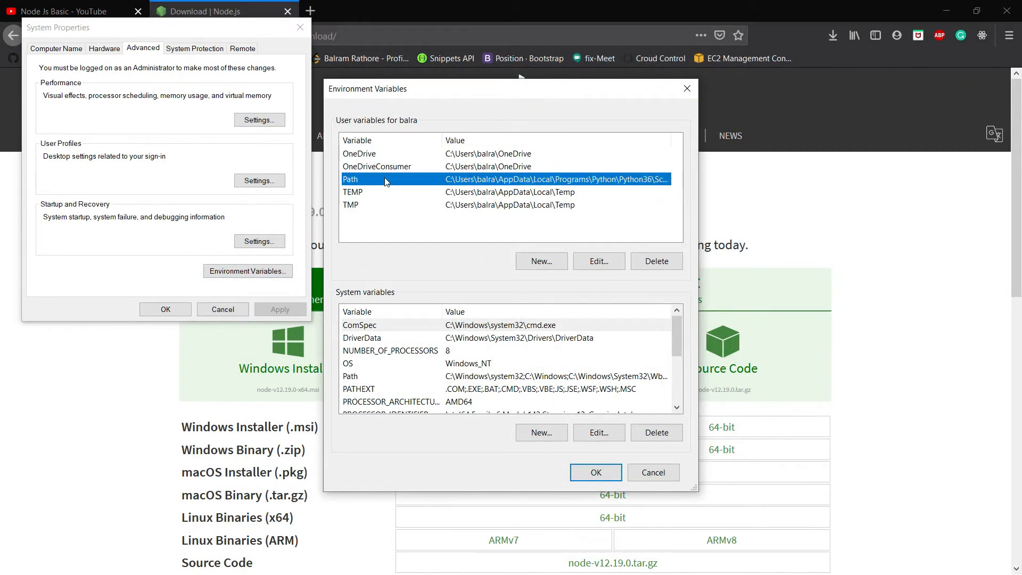
pyautogui.moveTo(656, 282)
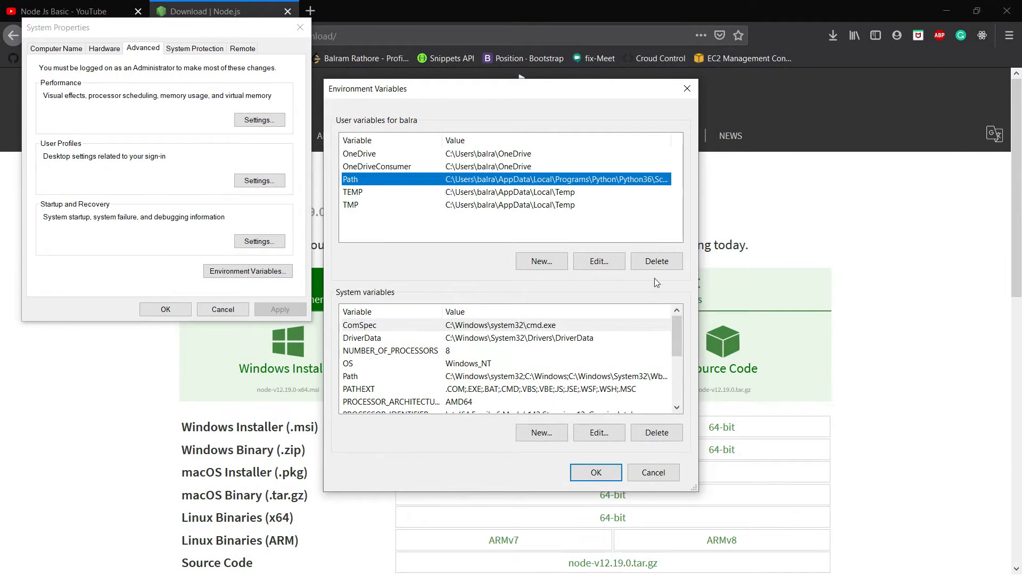
pyautogui.click(597, 261)
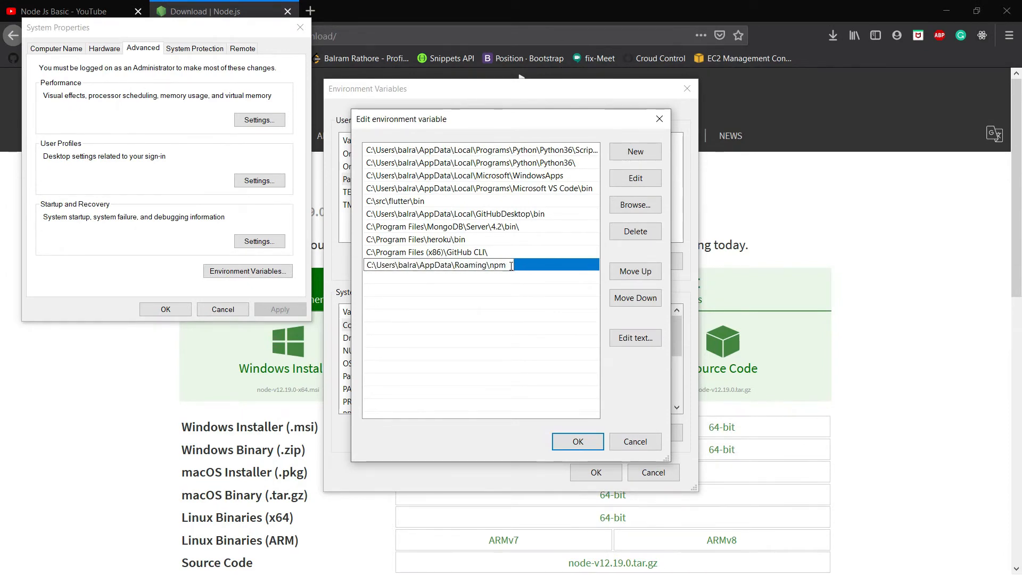
pyautogui.doubleClick(496, 265)
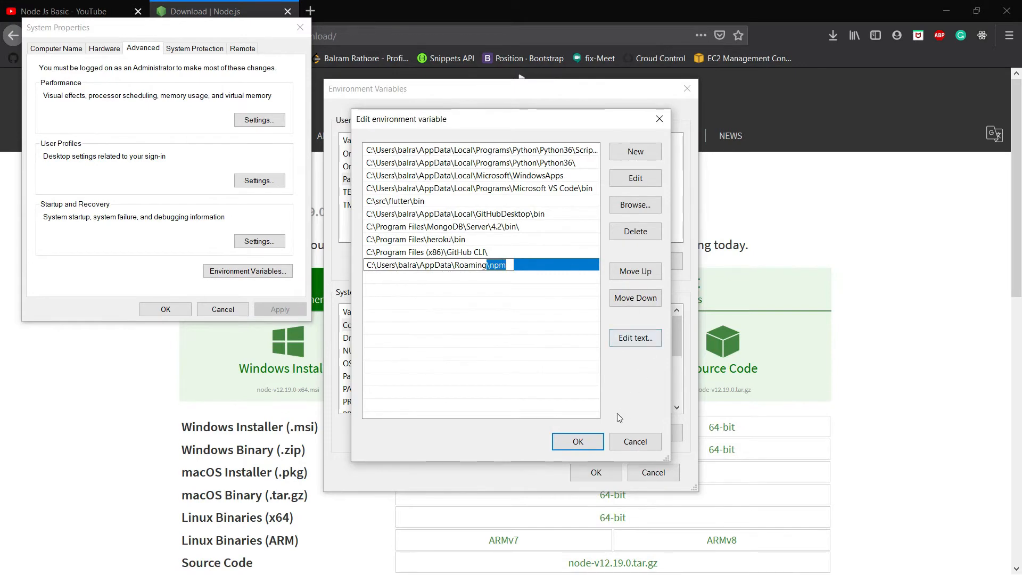
pyautogui.click(577, 441)
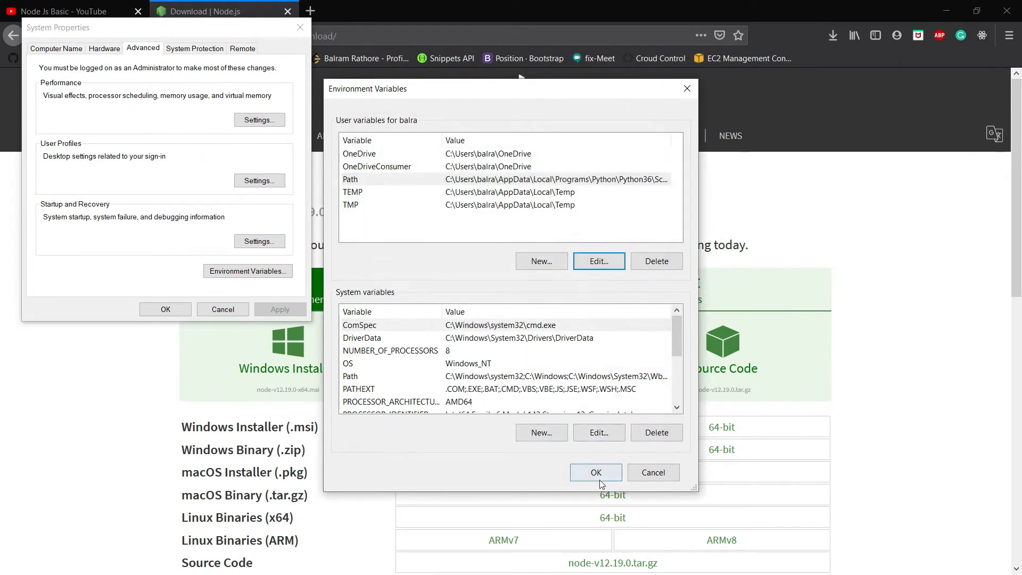
# Close the environment variables window and run cmd to open Command Prompt.
pyautogui.click(595, 472)
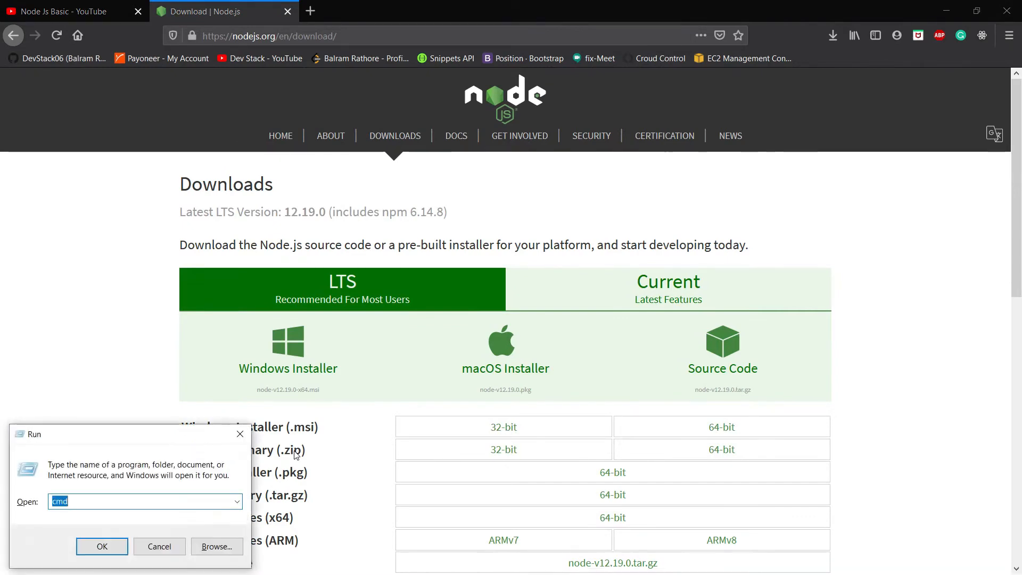
pyautogui.click(102, 546)
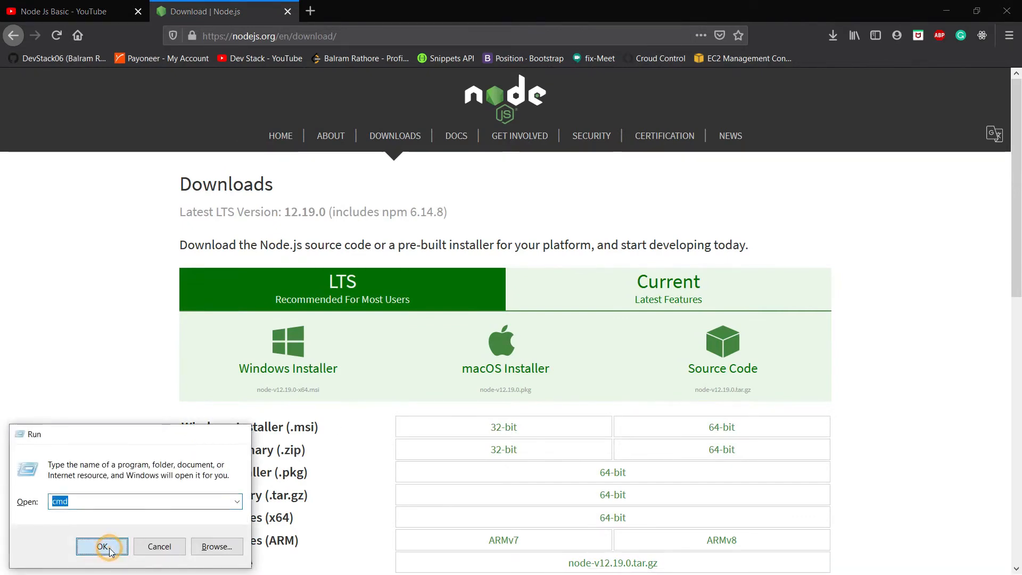
pyautogui.click(102, 546)
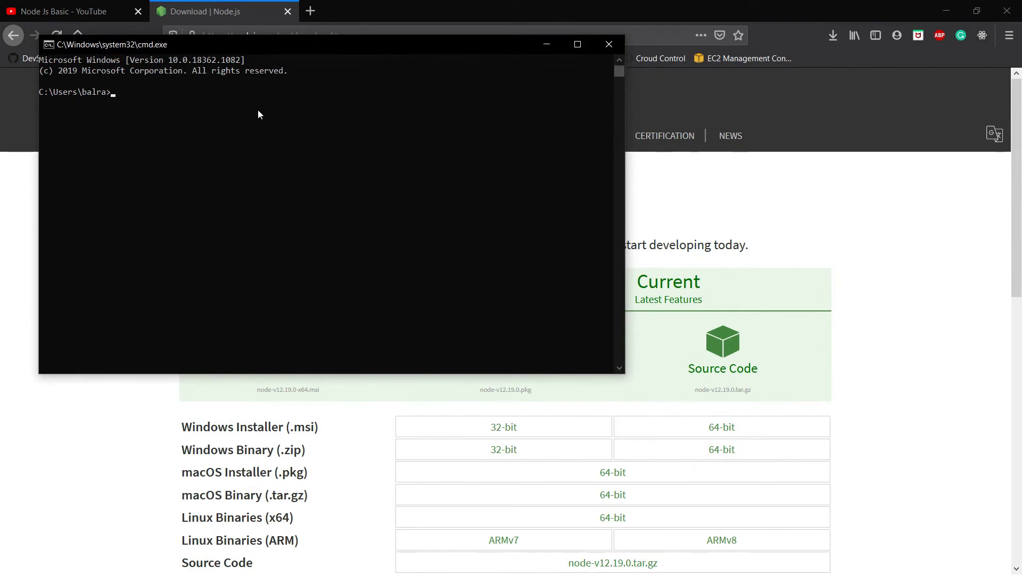
# Run npm --version, showing 6.14.8, then run node --version.
pyautogui.write('np')
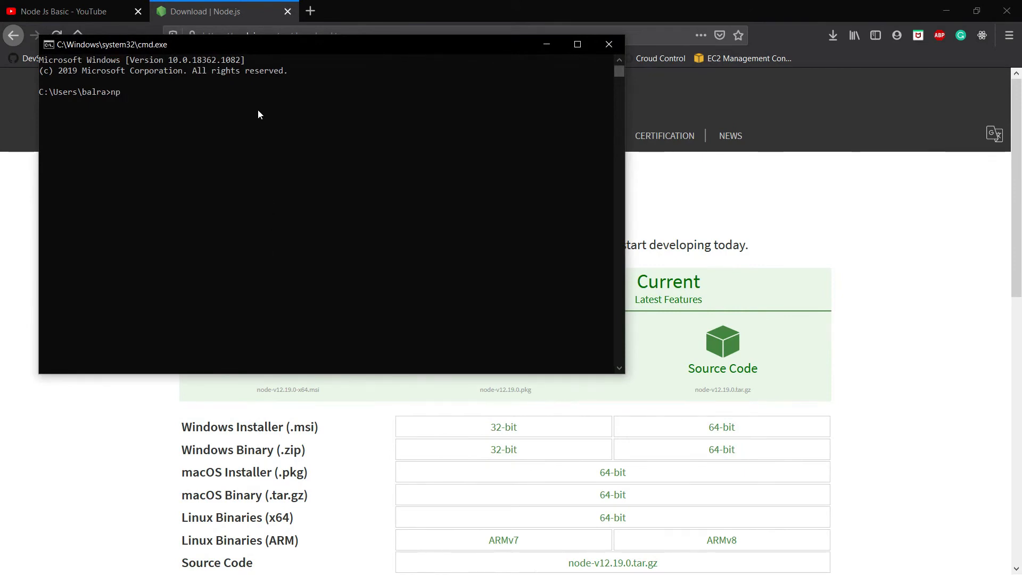
pyautogui.write('m --ve')
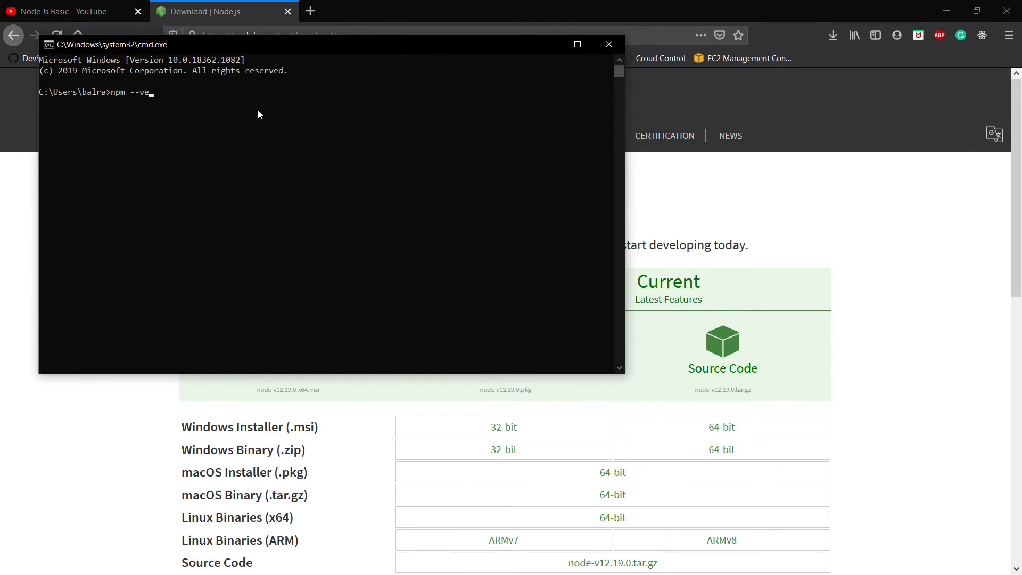
pyautogui.press('Return')
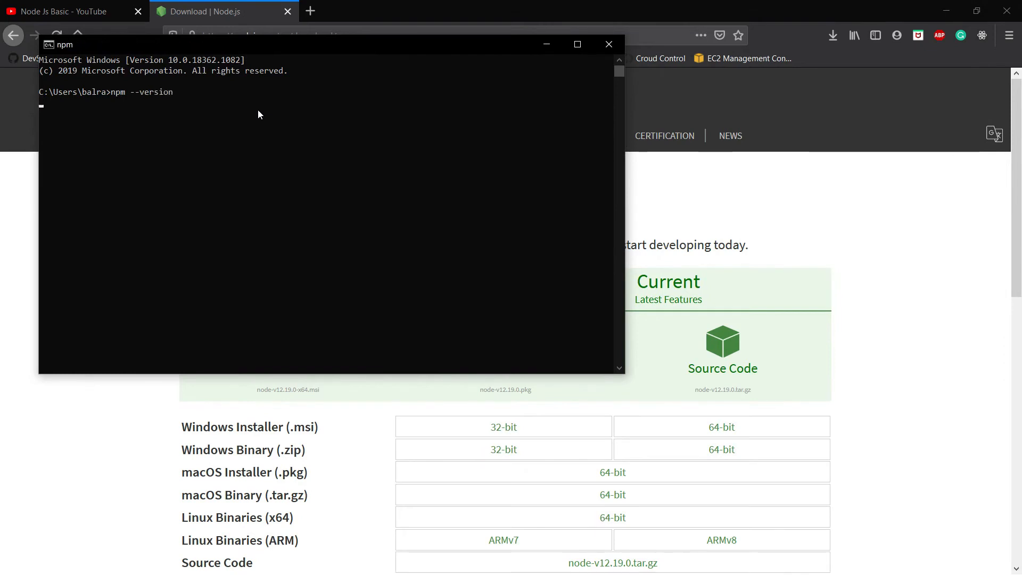
pyautogui.press('Return')
pyautogui.write('n')
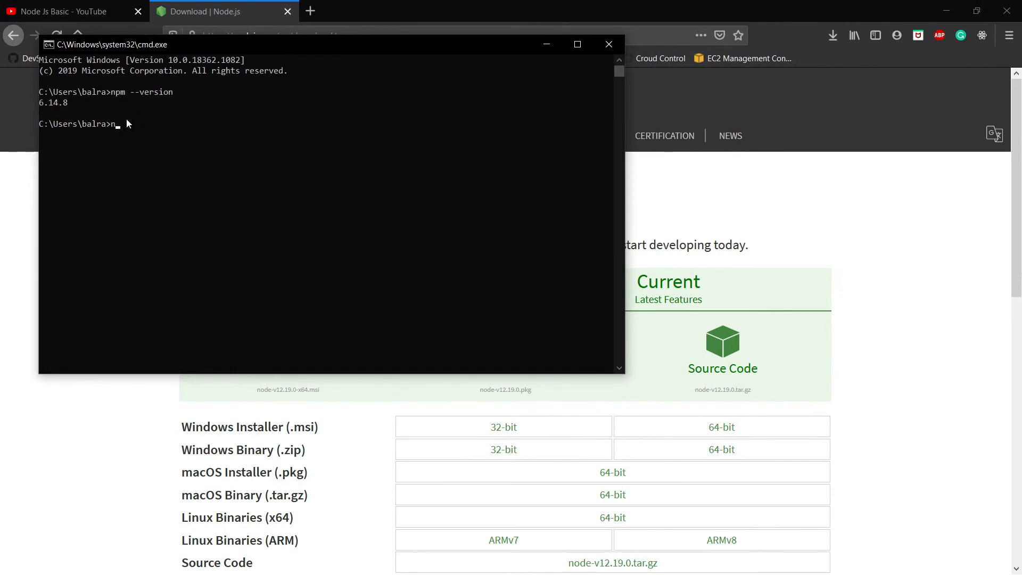
pyautogui.write('ode --version')
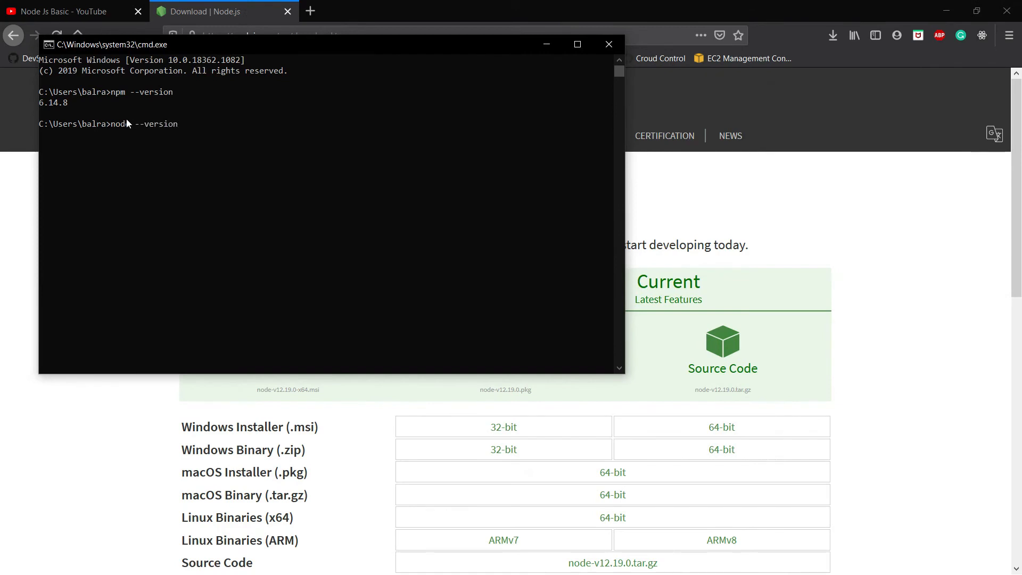
pyautogui.press('Return')
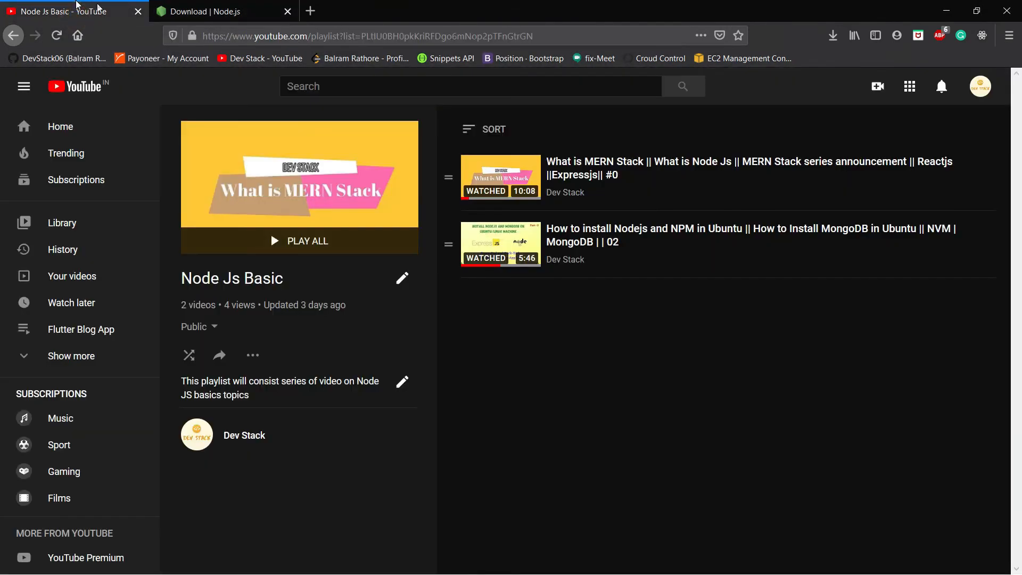
pyautogui.moveTo(757, 321)
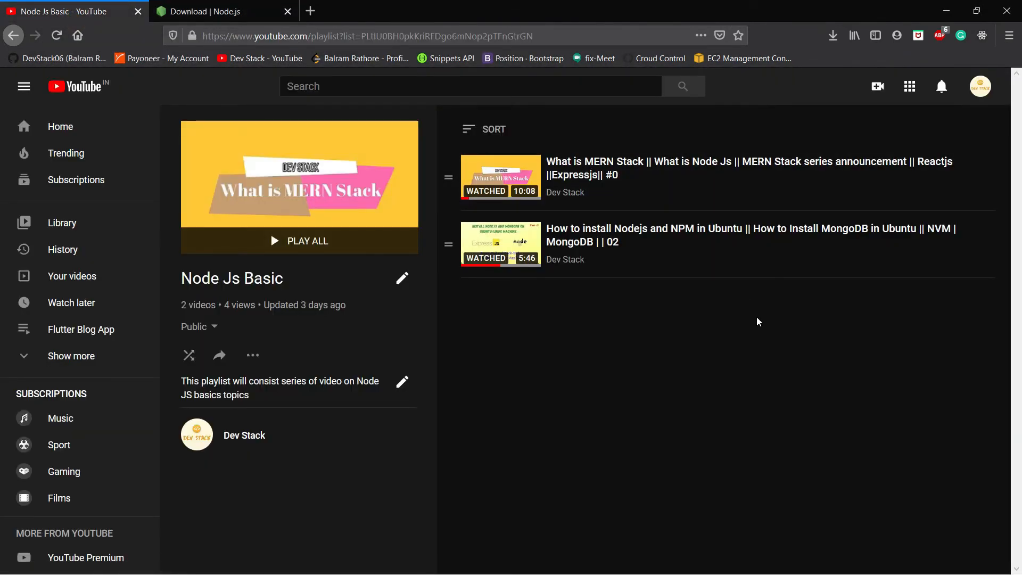
pyautogui.moveTo(628, 185)
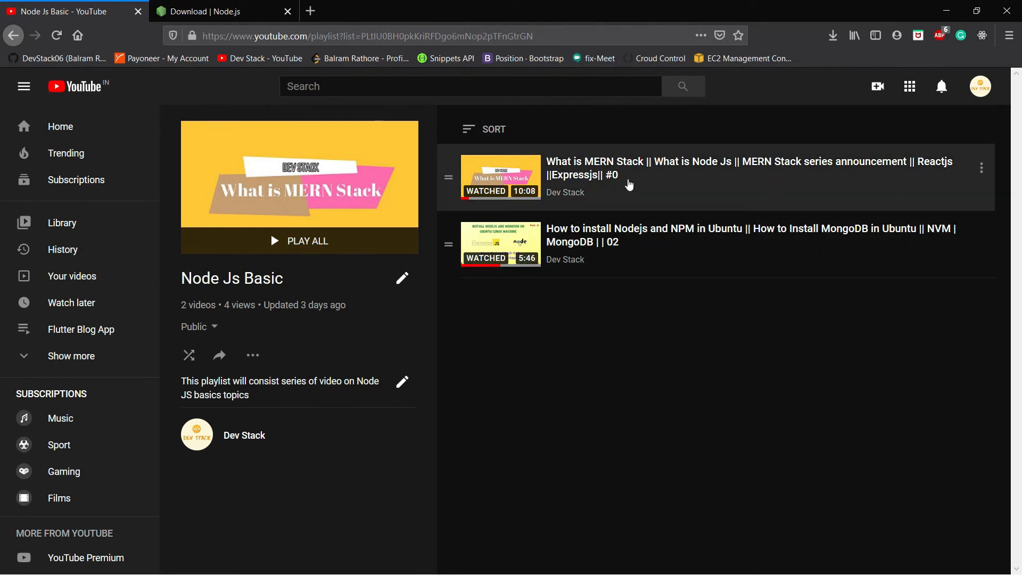
pyautogui.moveTo(652, 175)
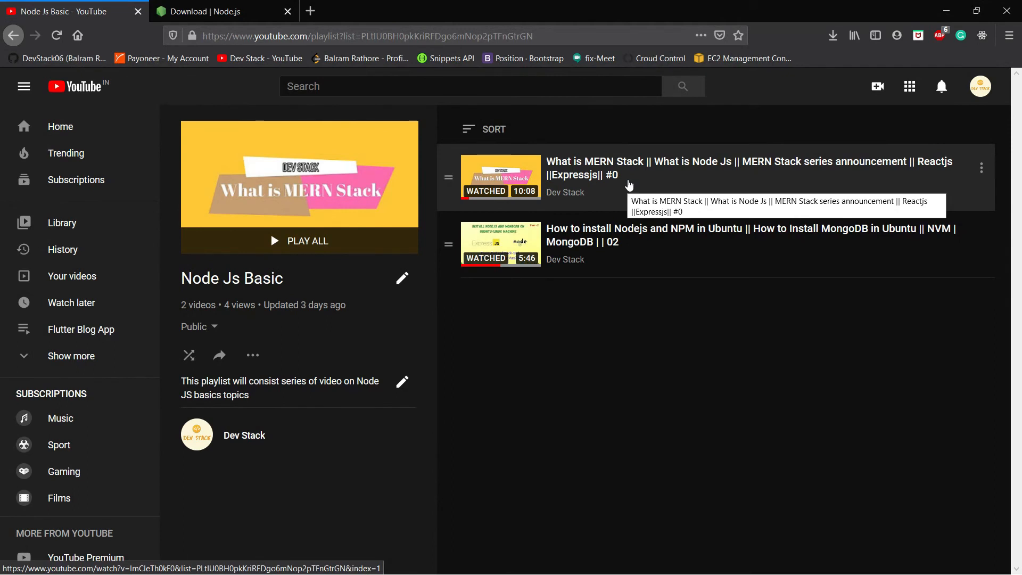
pyautogui.moveTo(696, 229)
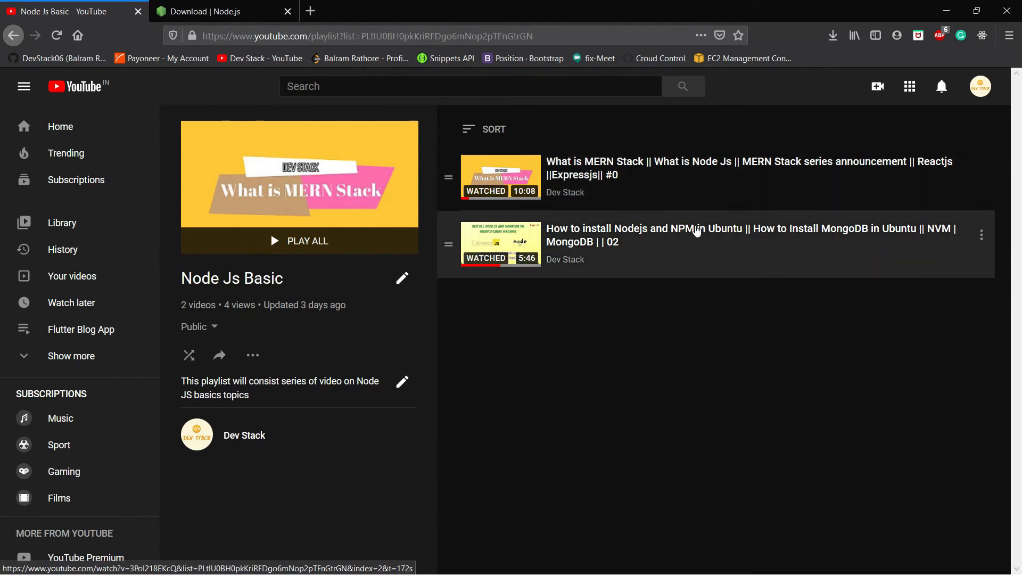
pyautogui.moveTo(697, 228)
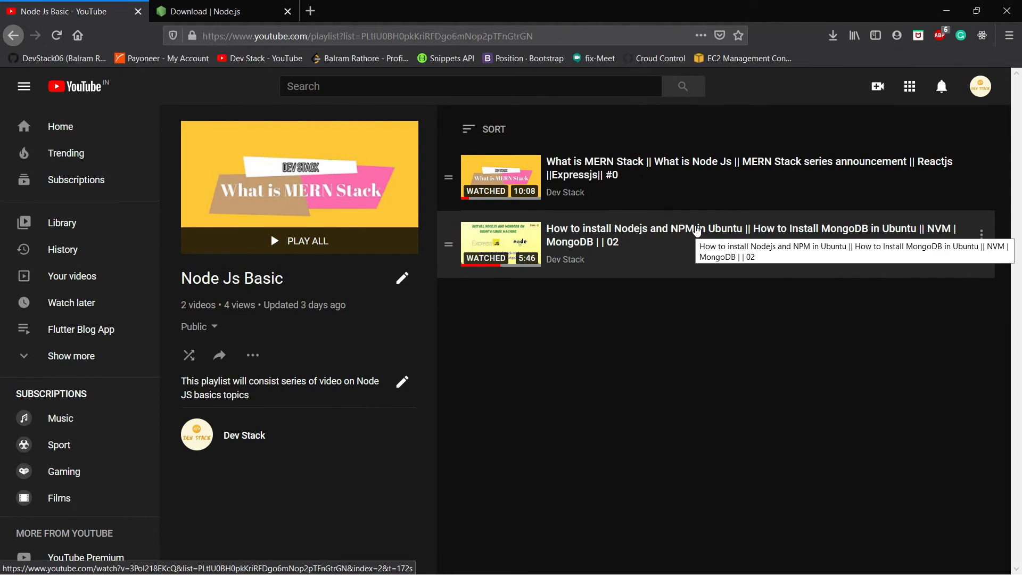
pyautogui.moveTo(727, 235)
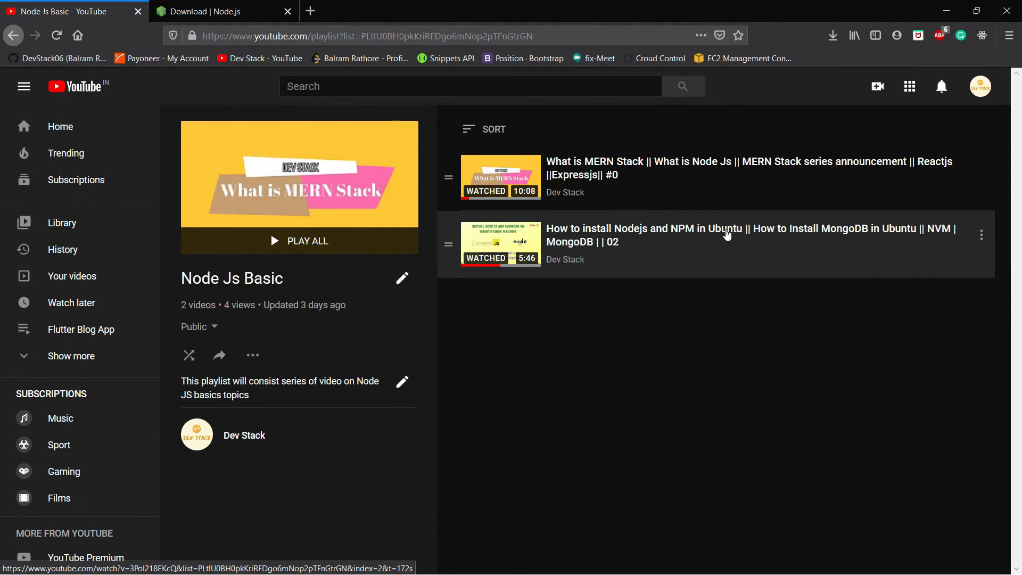
pyautogui.moveTo(691, 275)
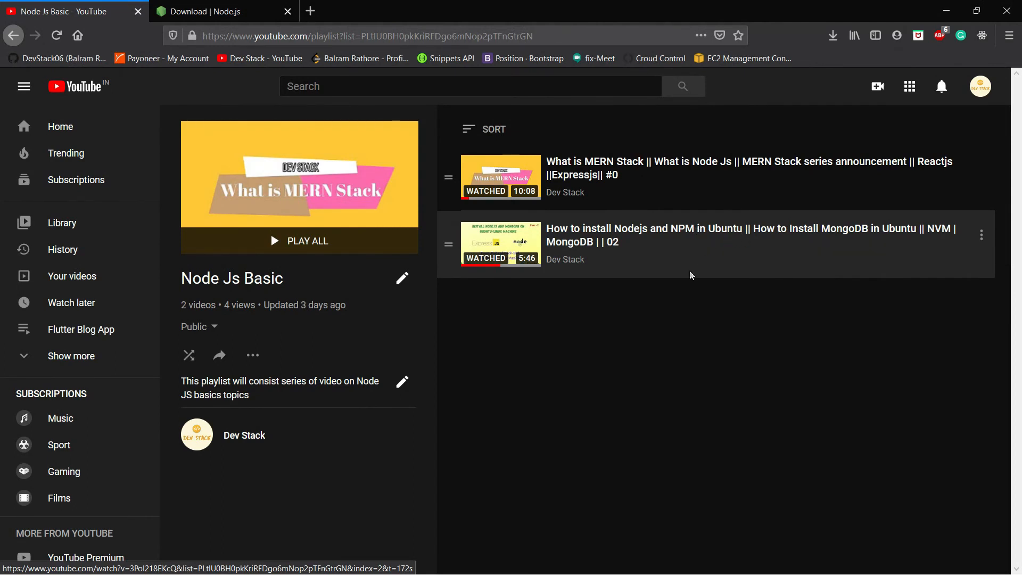
pyautogui.moveTo(680, 290)
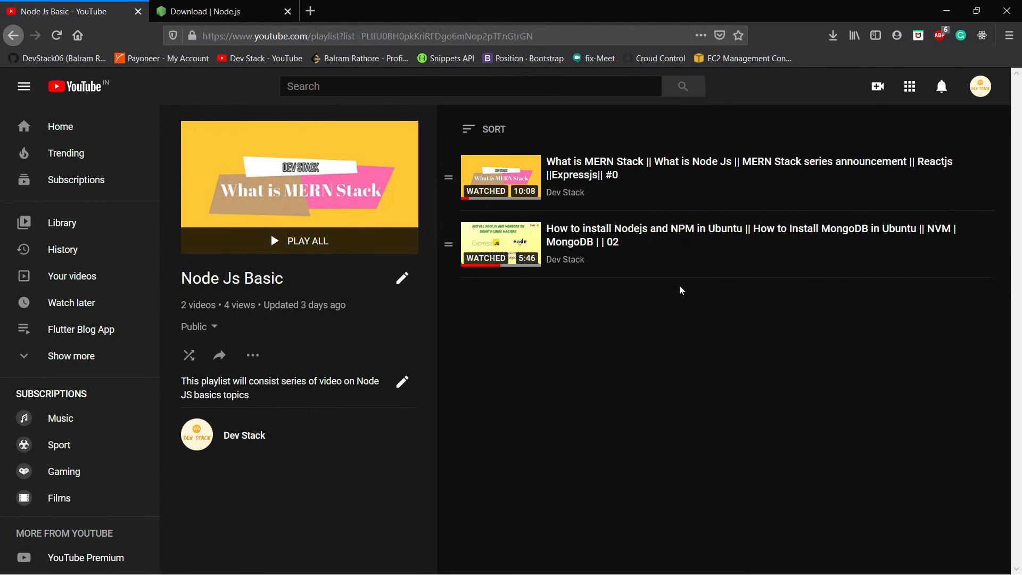
pyautogui.moveTo(690, 209)
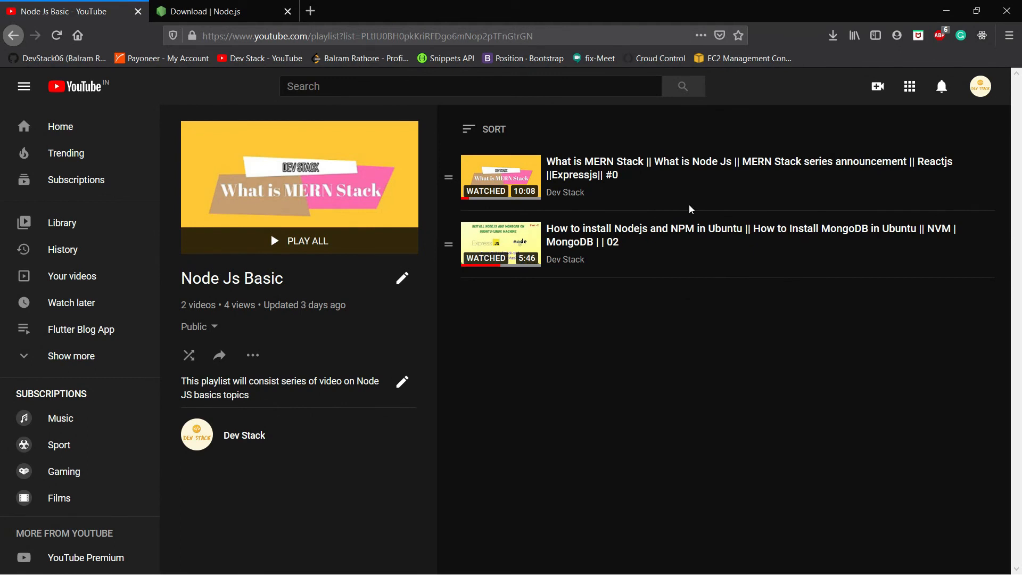